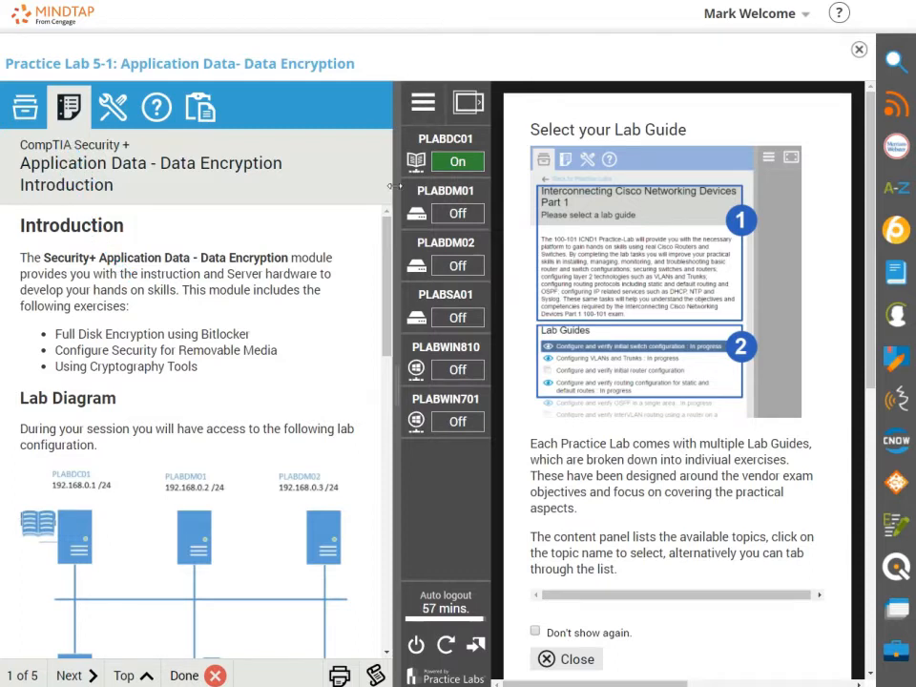
Scroll the CompTIA Security+ overview down to its Lab Guides list showing Data Encryption.
scroll(down, 3)
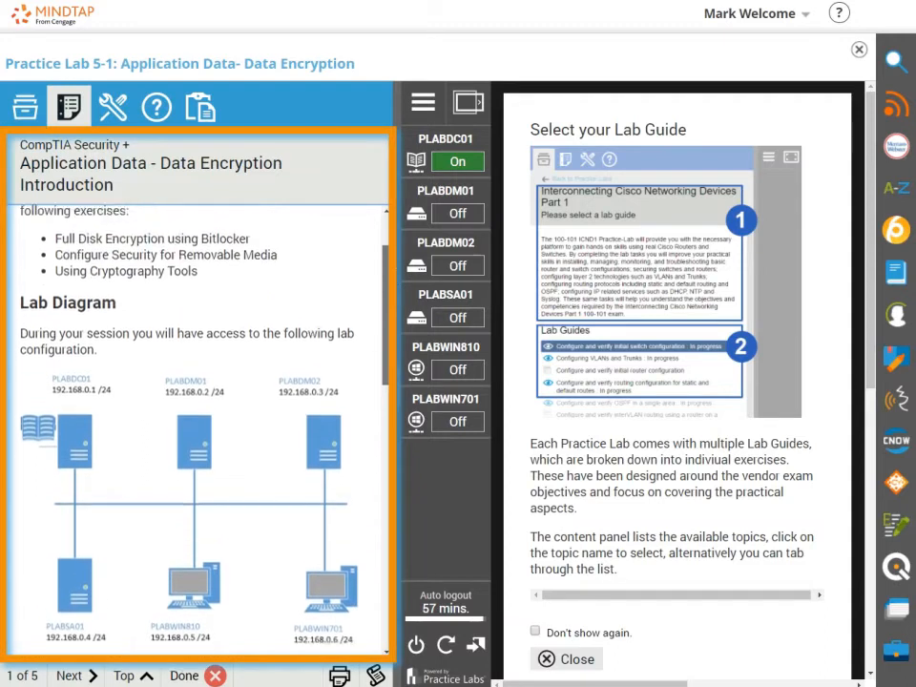
scroll(up, 3)
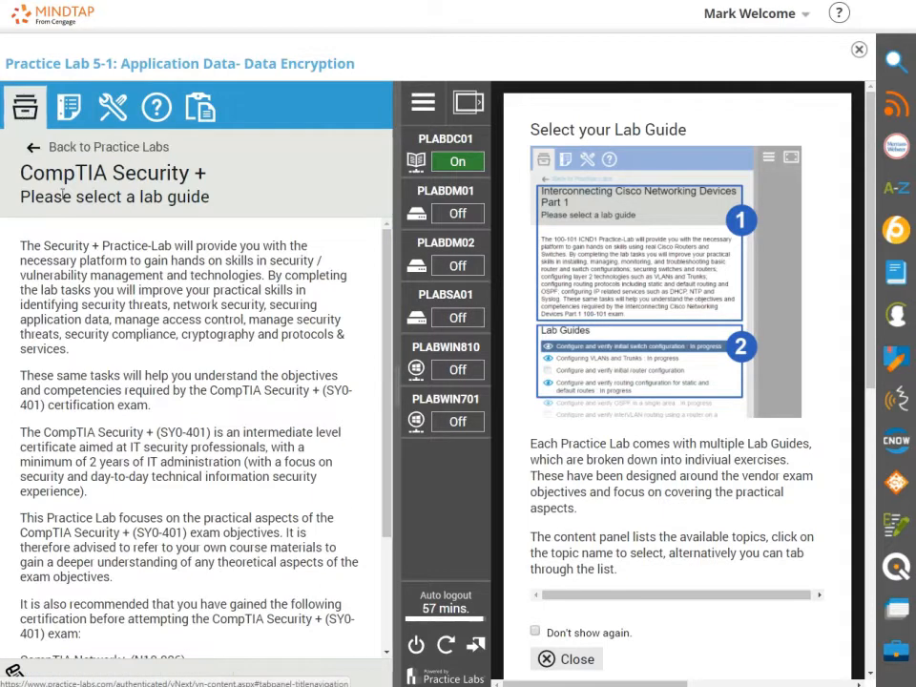
scroll(down, 3)
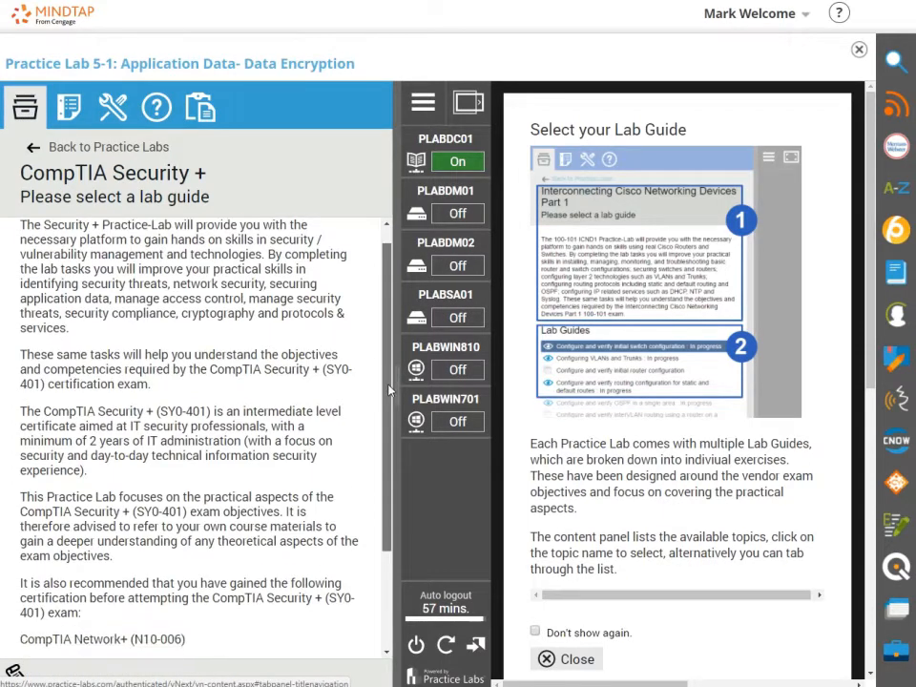
scroll(down, 3)
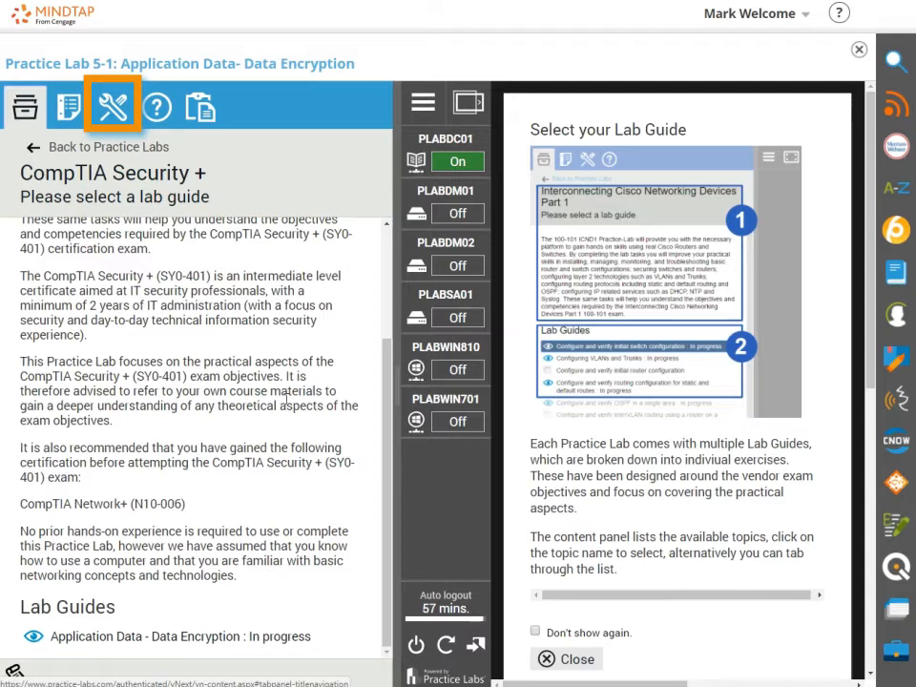
Review the Personal, Device and Platform settings, toggling High contrast On and back Off.
click(112, 105)
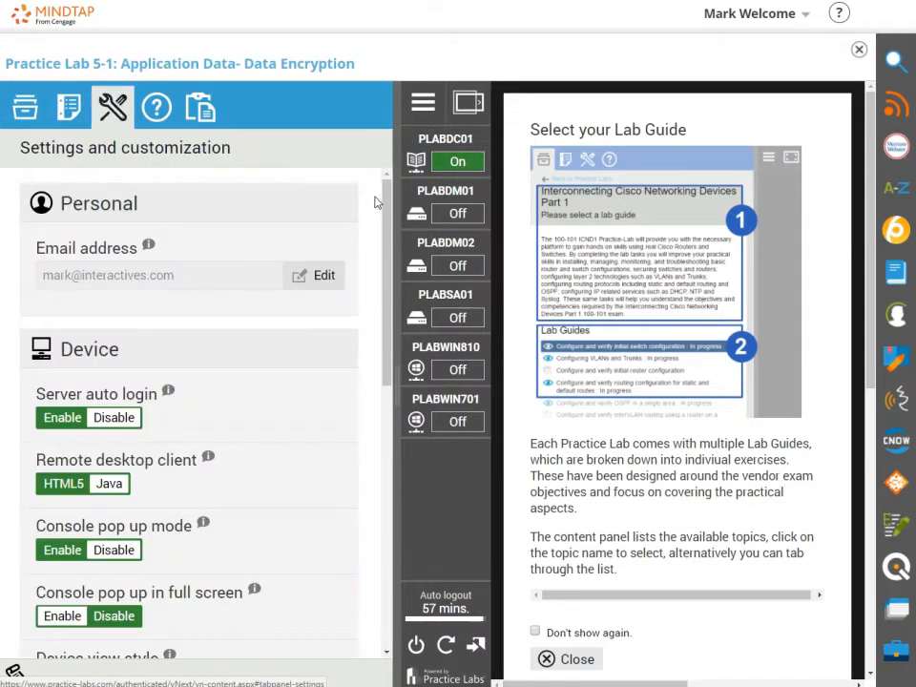
scroll(down, 3)
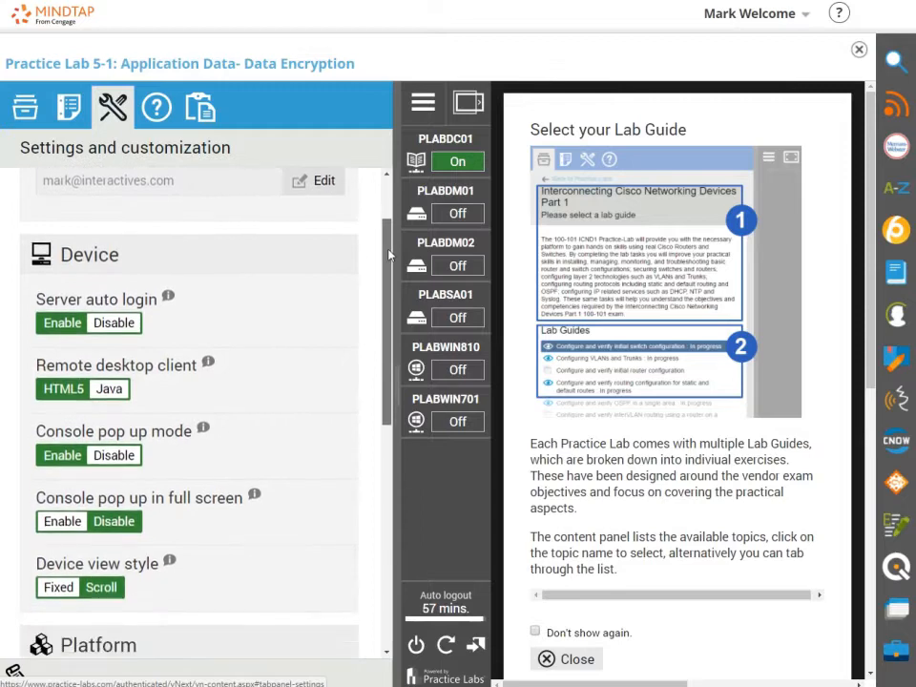
scroll(down, 3)
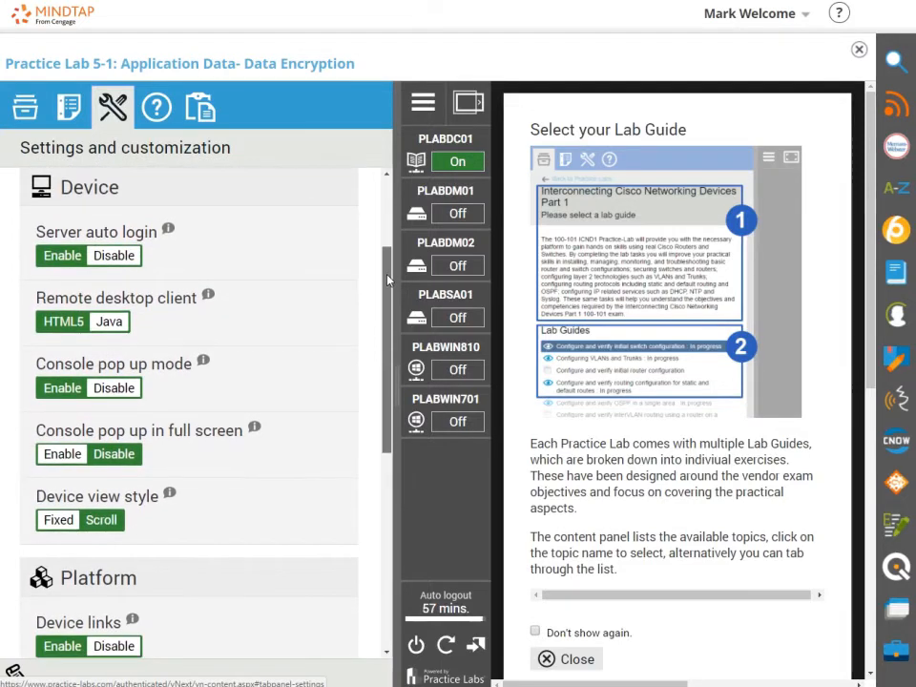
scroll(down, 3)
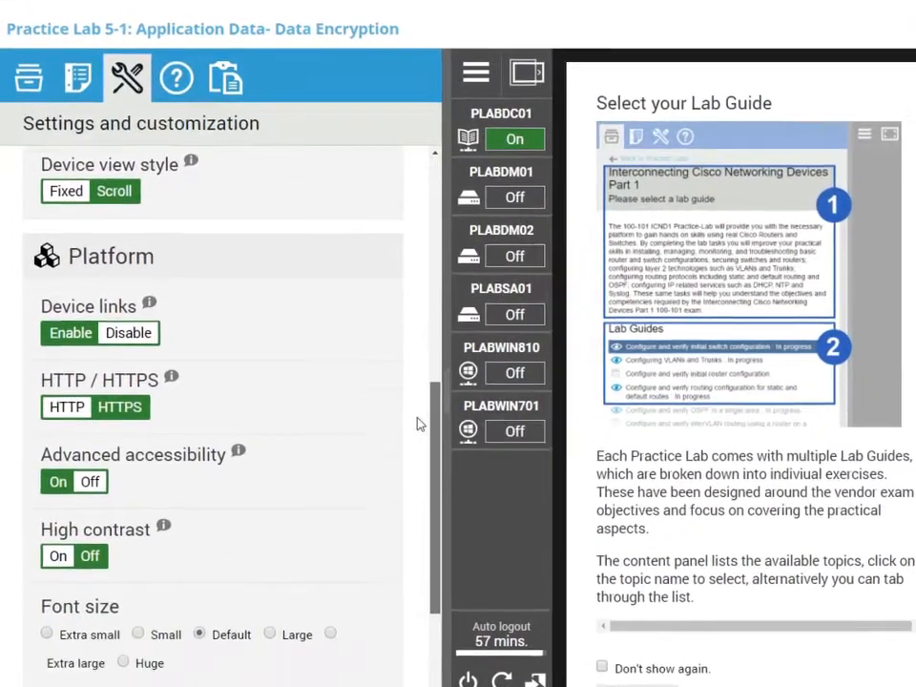
scroll(down, 3)
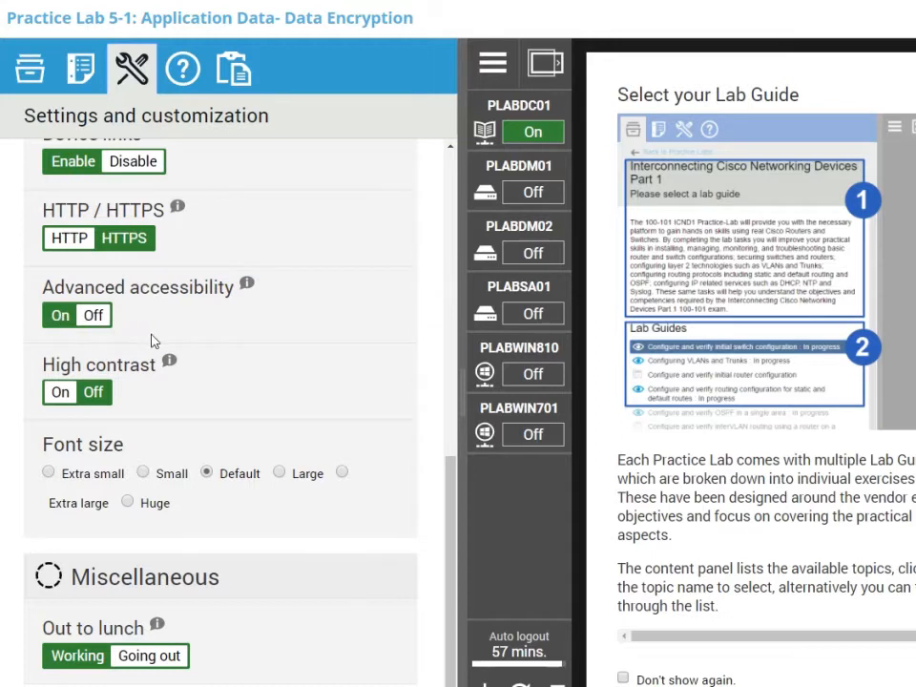
mouse_move(122, 363)
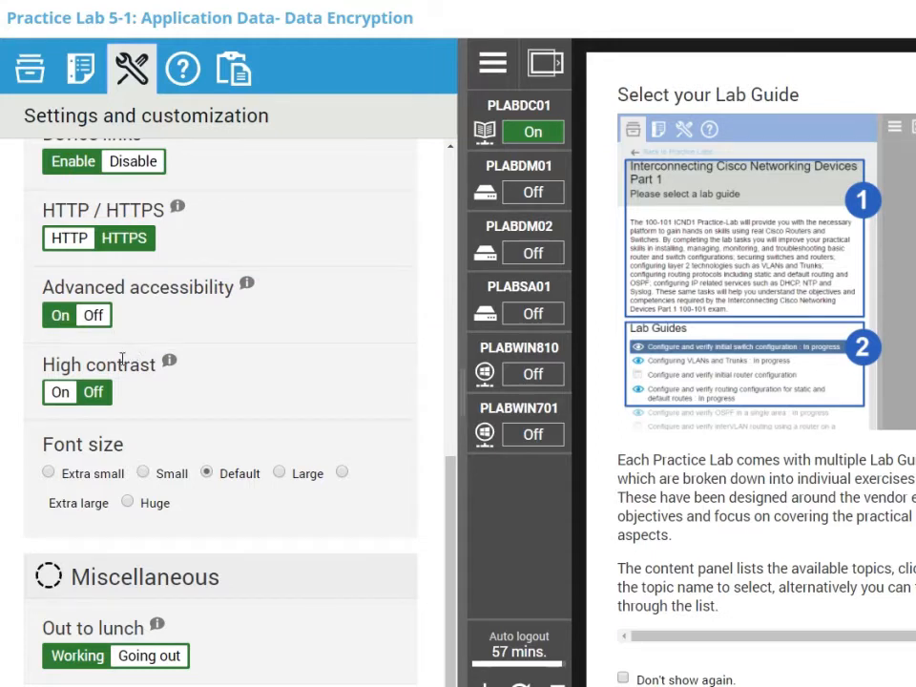
click(61, 392)
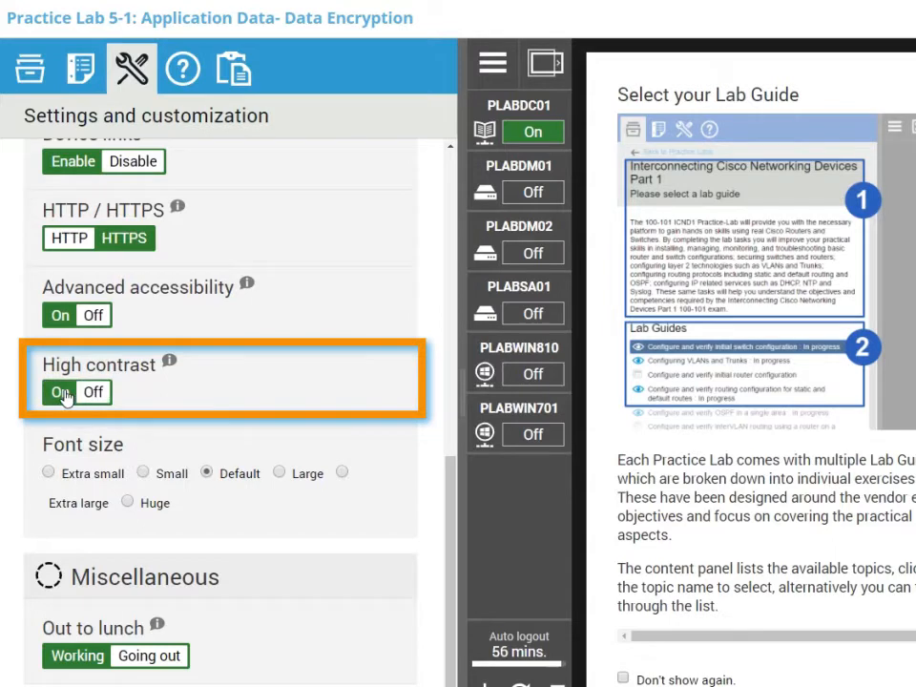
click(60, 392)
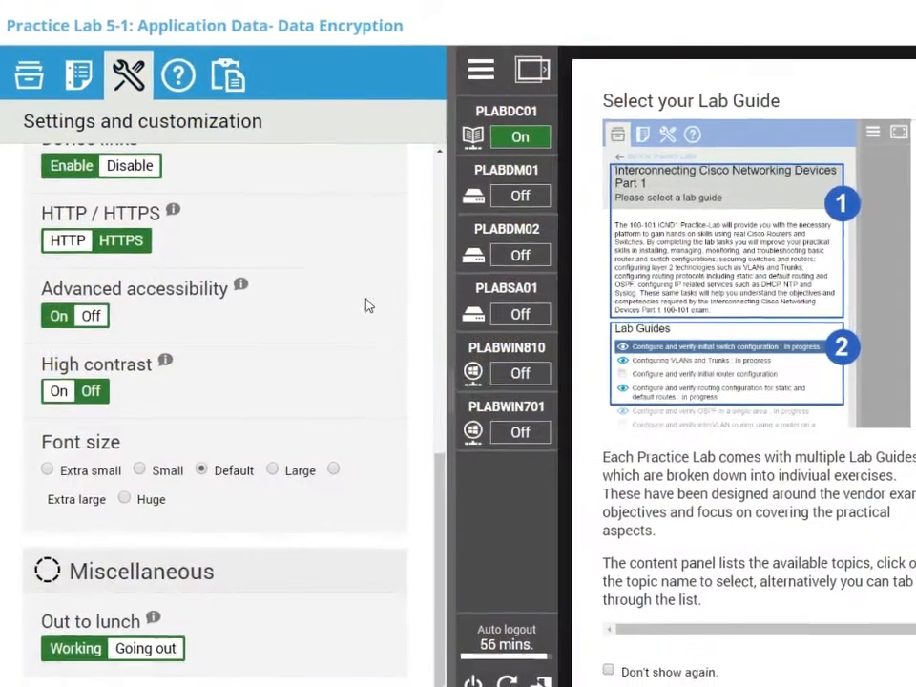
Browse Help & Support through tutorials, contact information, support tickets and legal links.
click(177, 76)
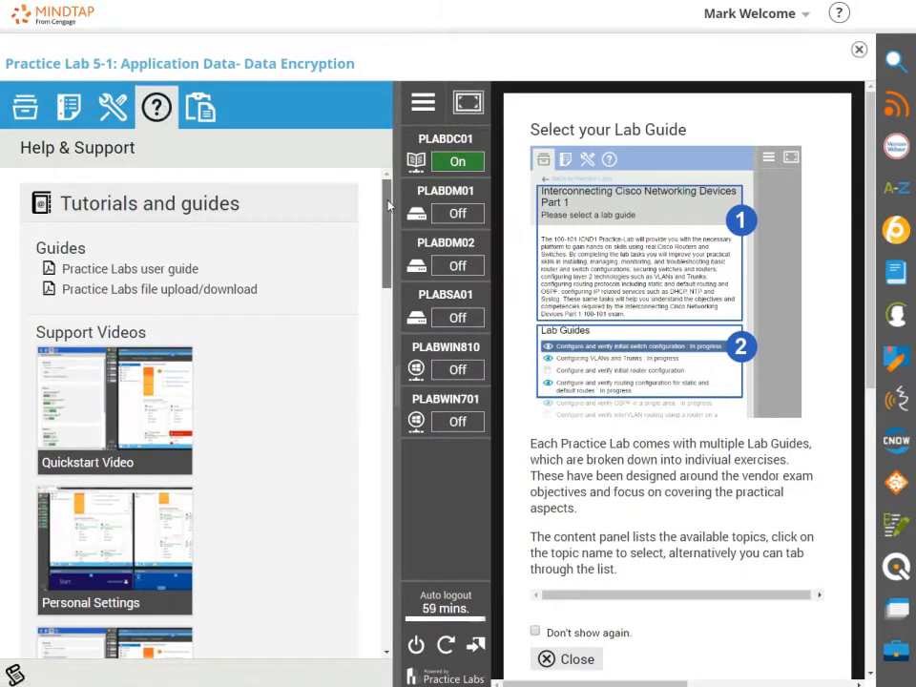
scroll(down, 3)
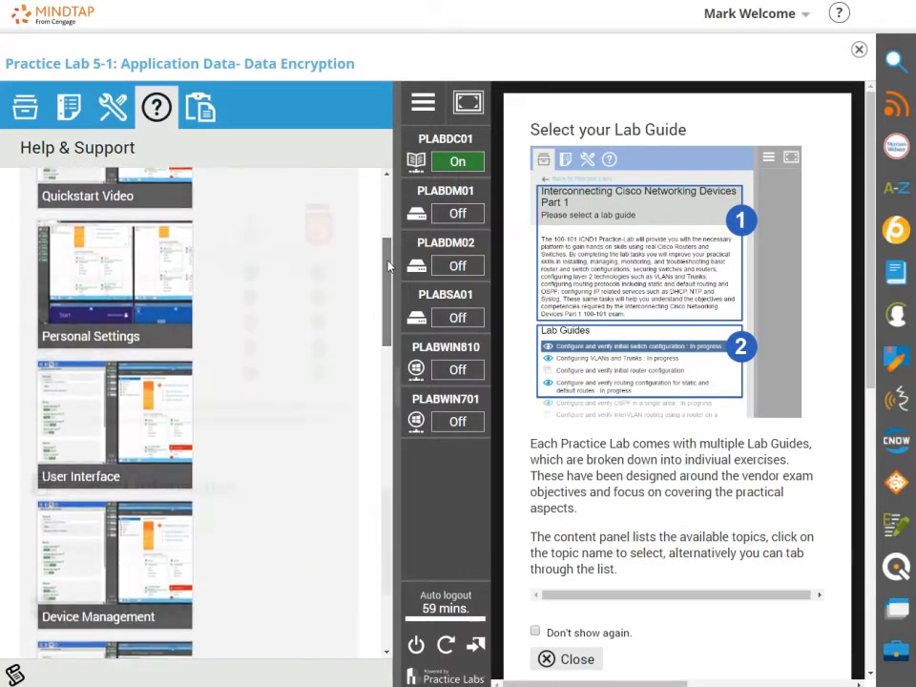
scroll(down, 3)
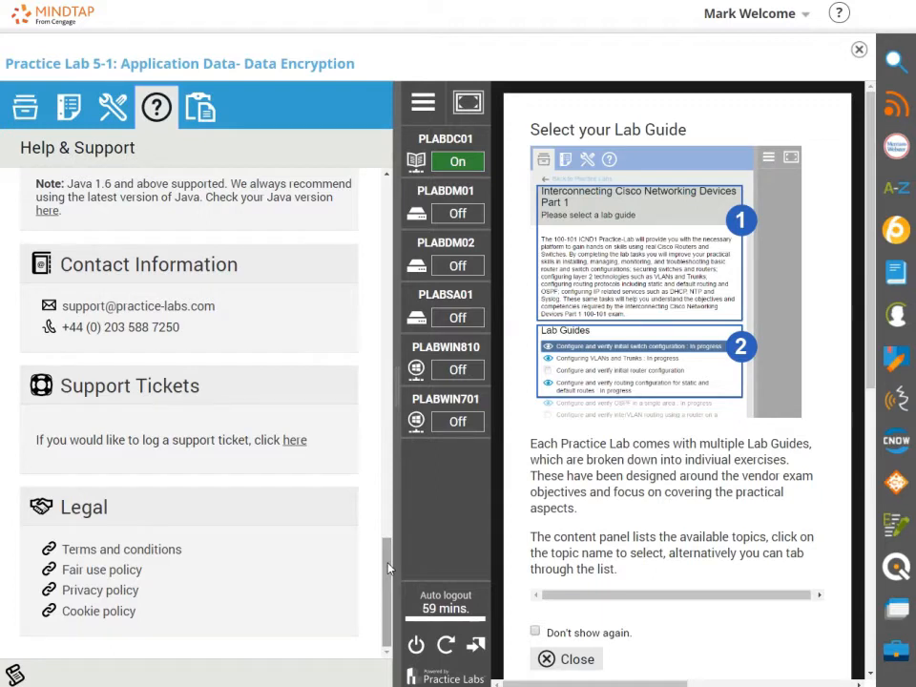
Read the lab guide introduction to Connecting to your Lab and drag the content panel wider.
click(67, 106)
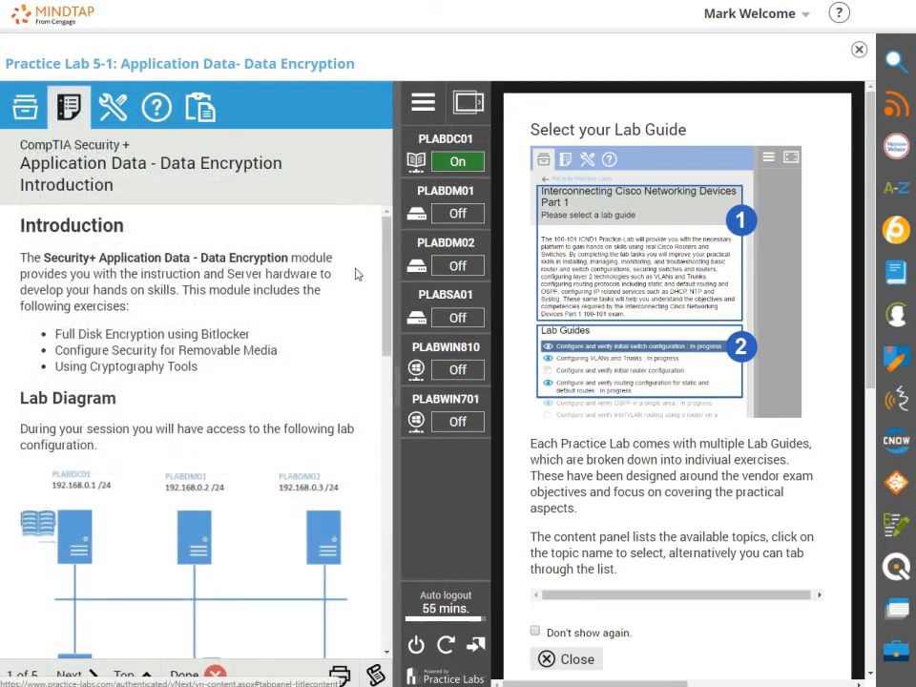
scroll(down, 3)
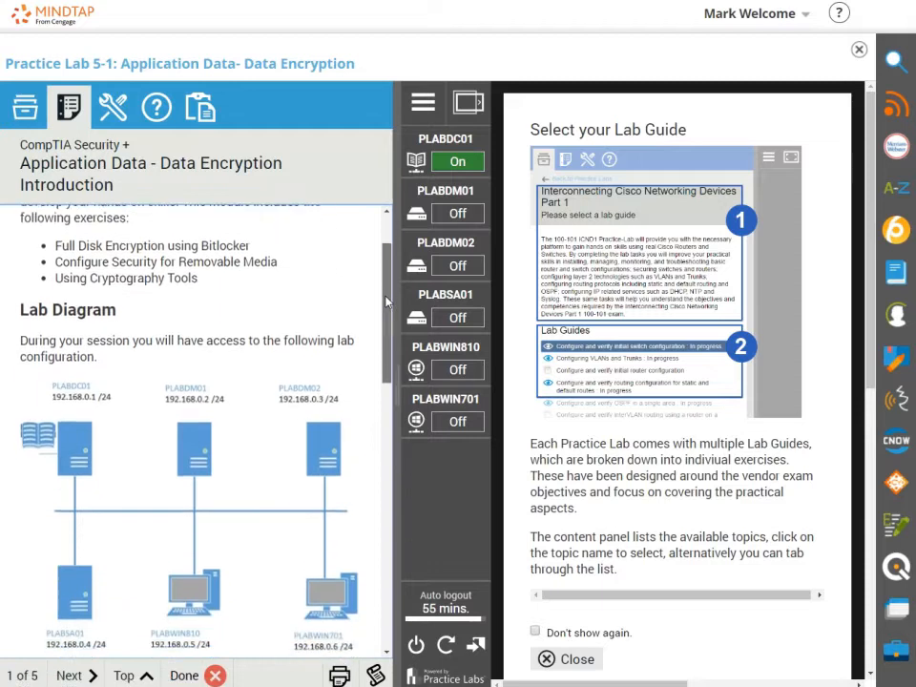
scroll(down, 3)
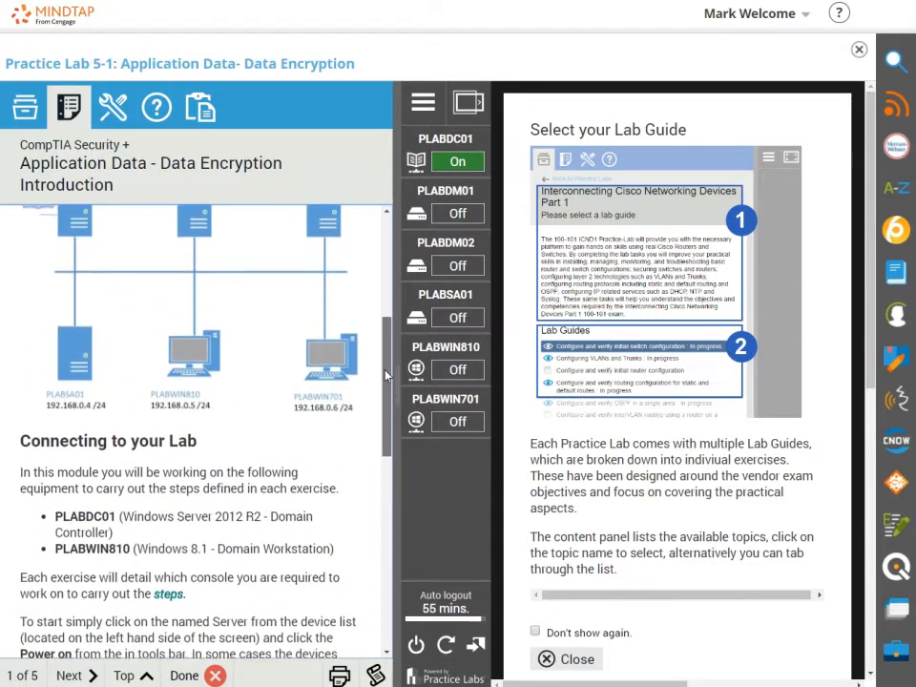
scroll(down, 3)
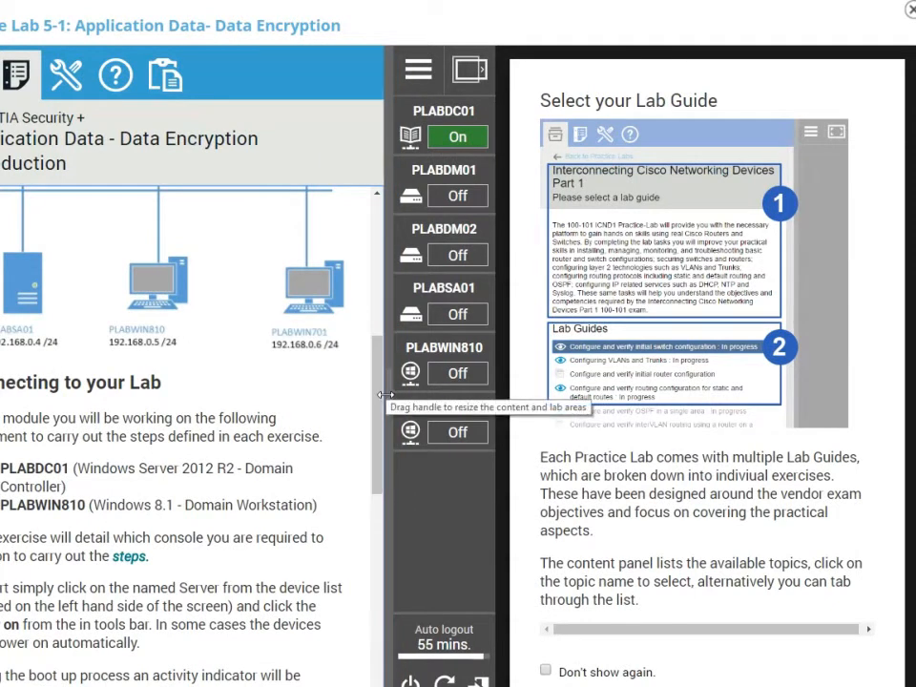
drag(382, 395, 296, 396)
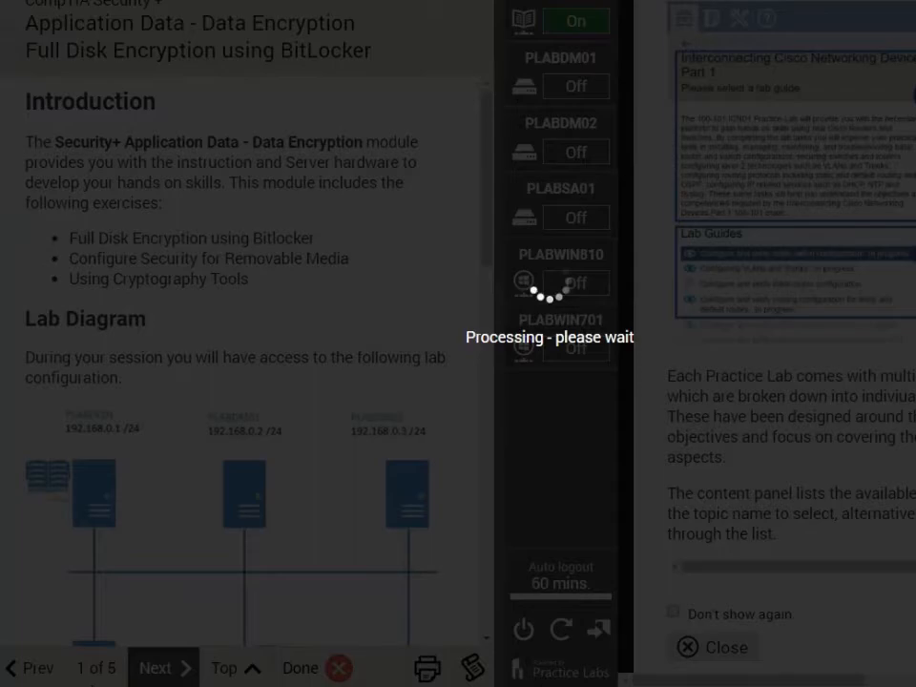
Scroll through the Data Encryption Introduction, return to the top, and mark it Done.
click(155, 668)
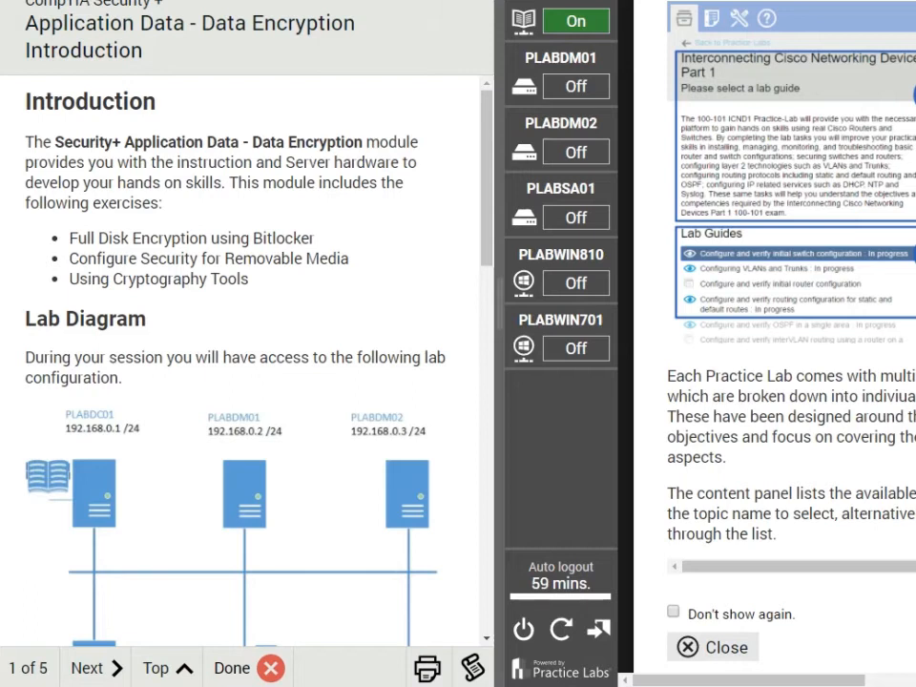
scroll(down, 3)
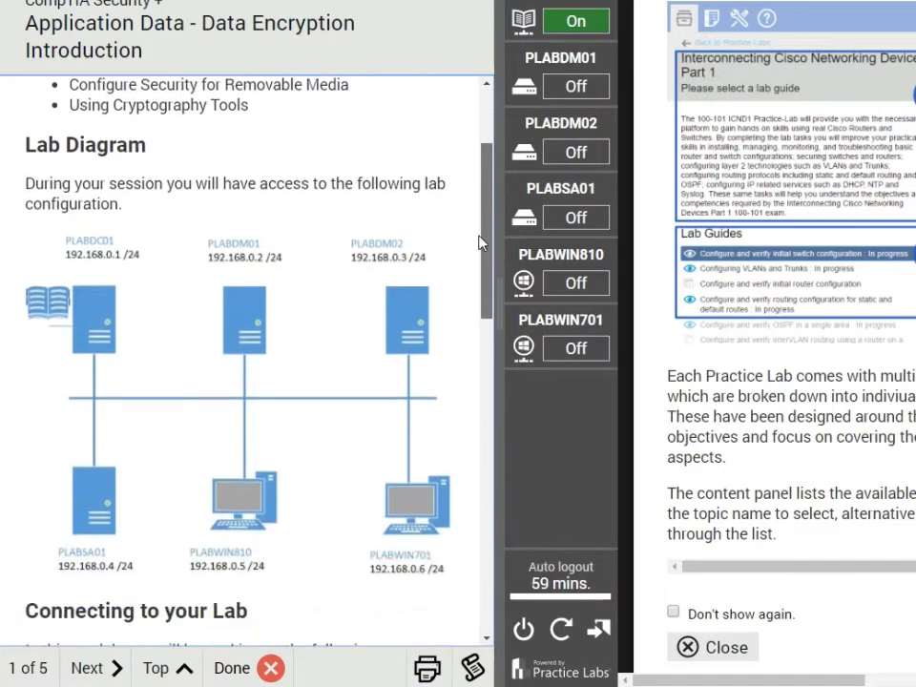
scroll(down, 3)
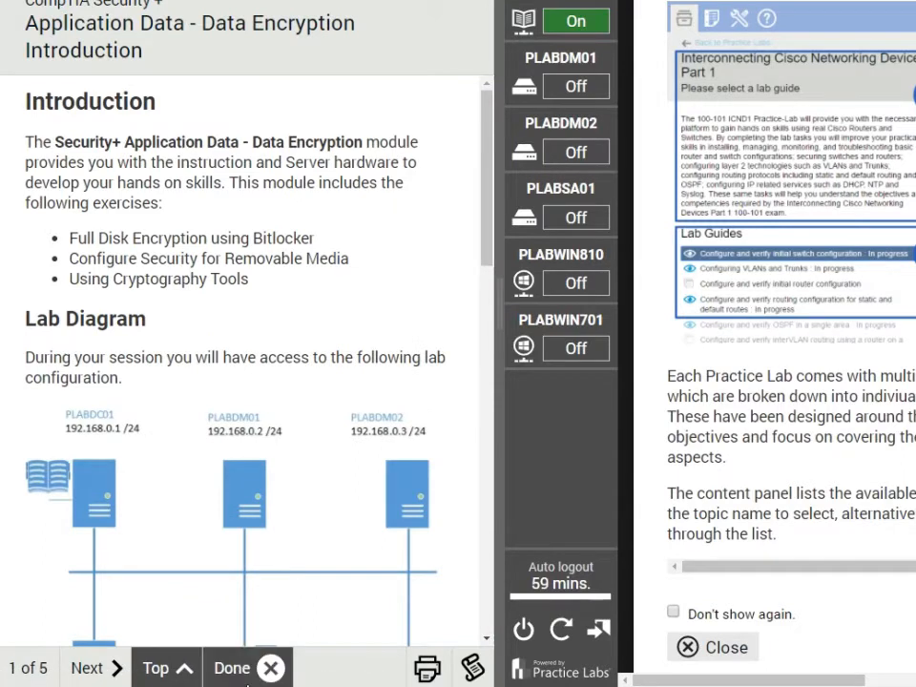
click(231, 667)
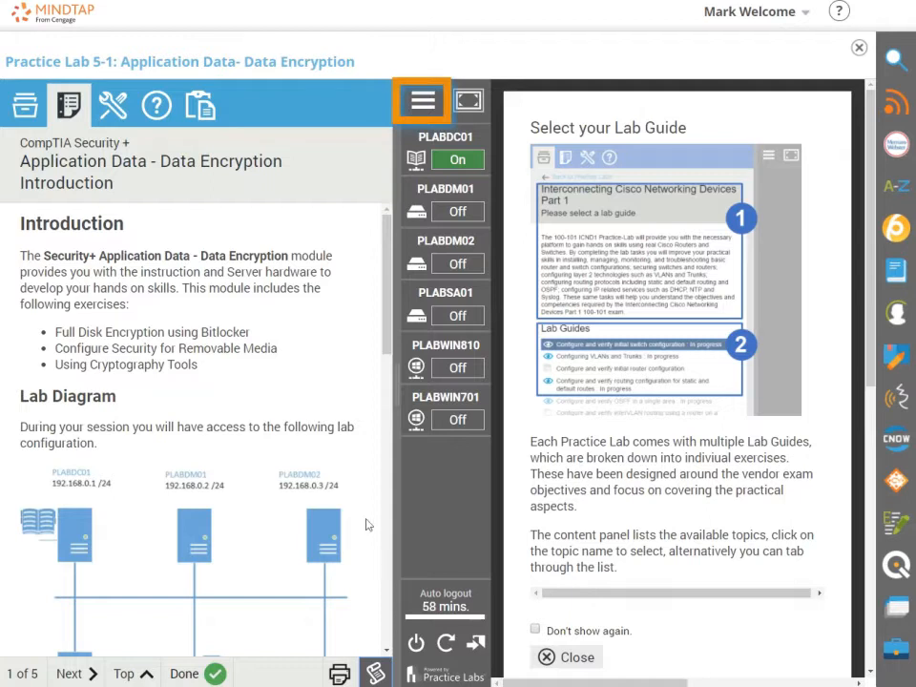
mouse_move(422, 100)
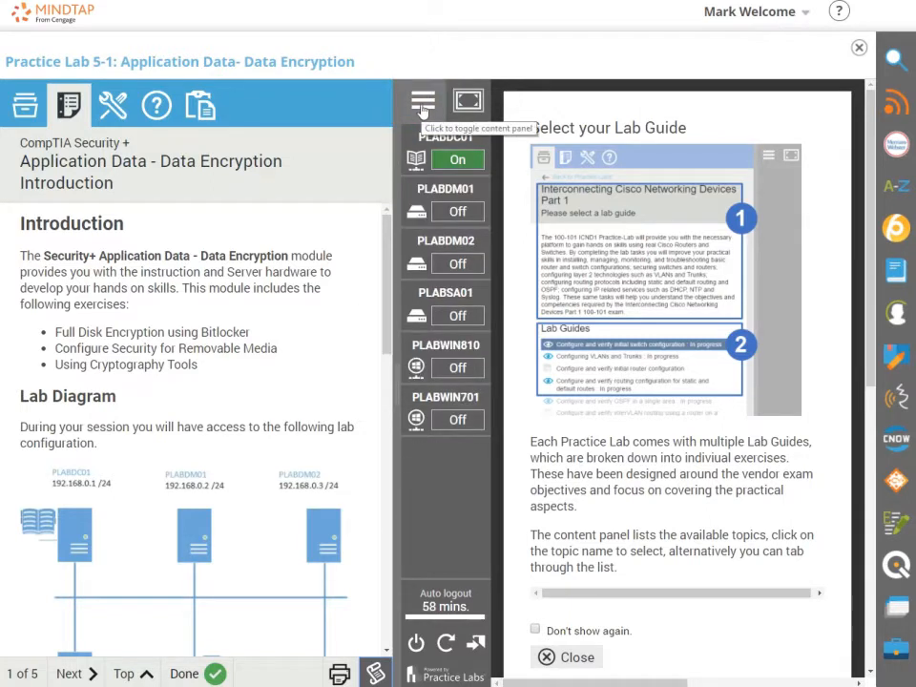
Hide the content pane and scroll the Select your Lab Guide help page.
click(422, 103)
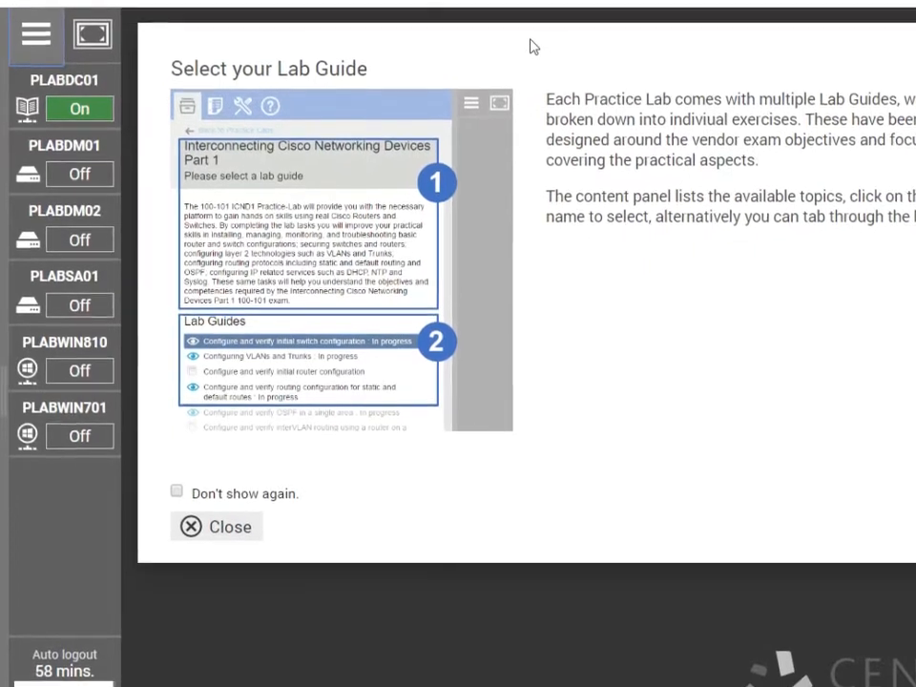
scroll(down, 3)
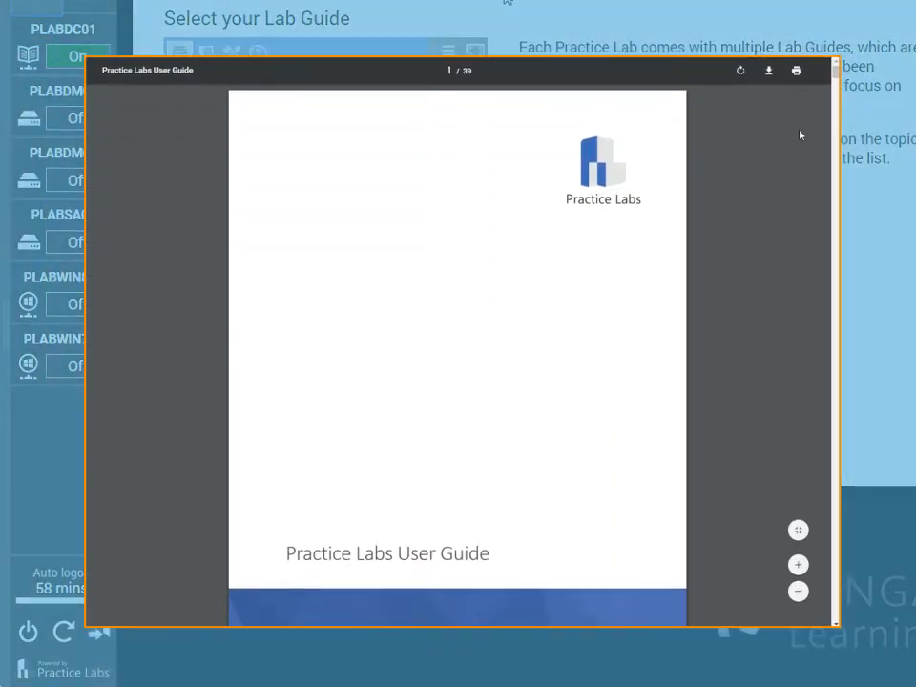
scroll(down, 3)
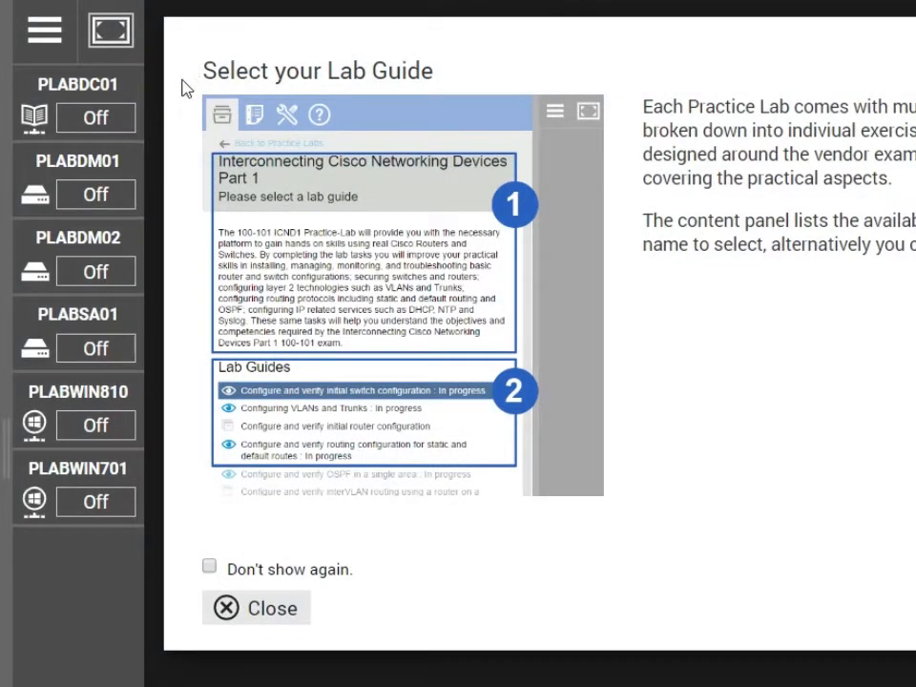
click(95, 118)
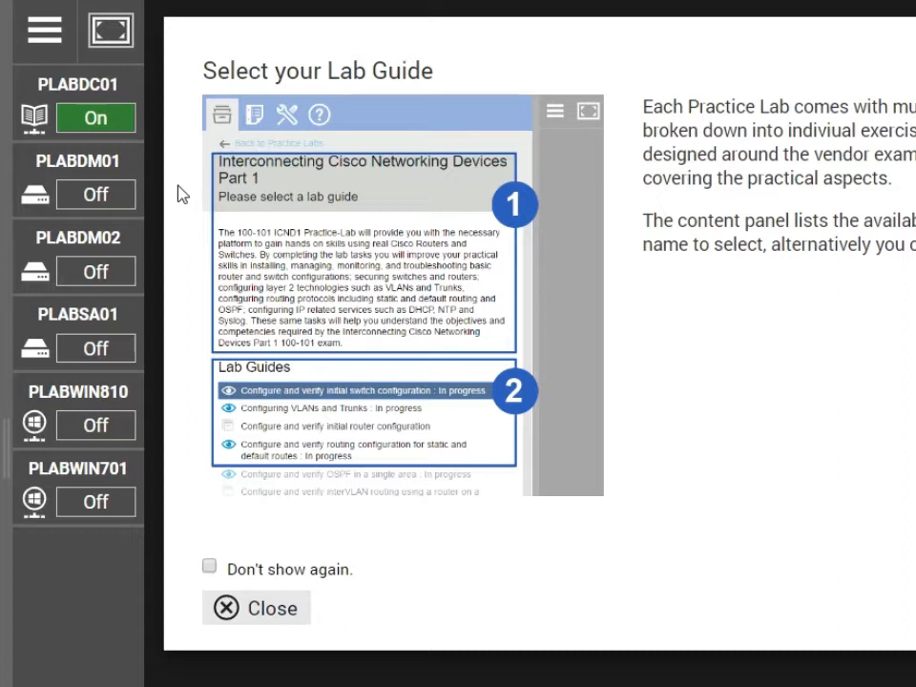
click(94, 117)
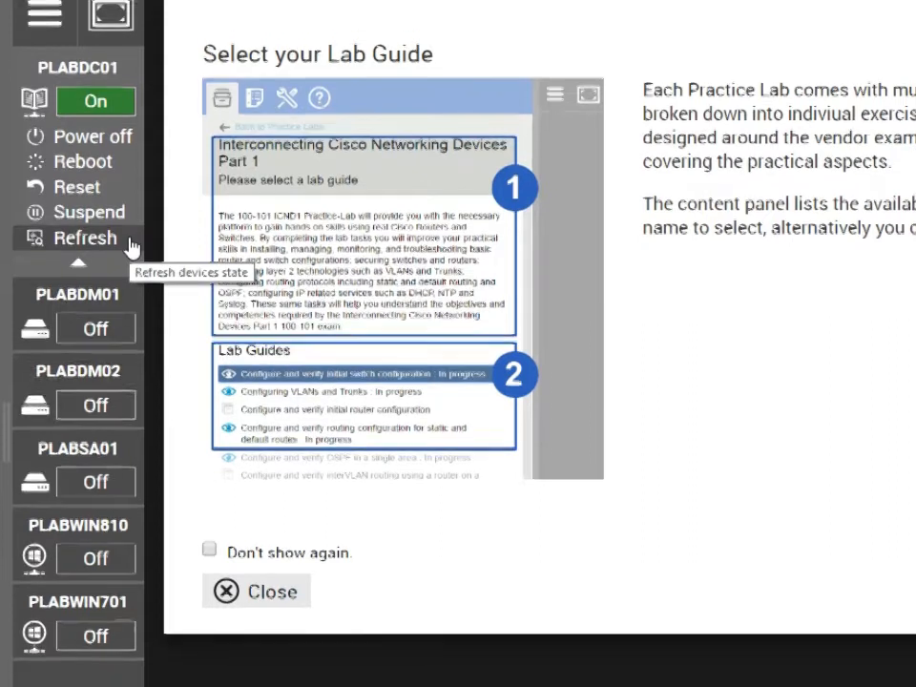
scroll(down, 3)
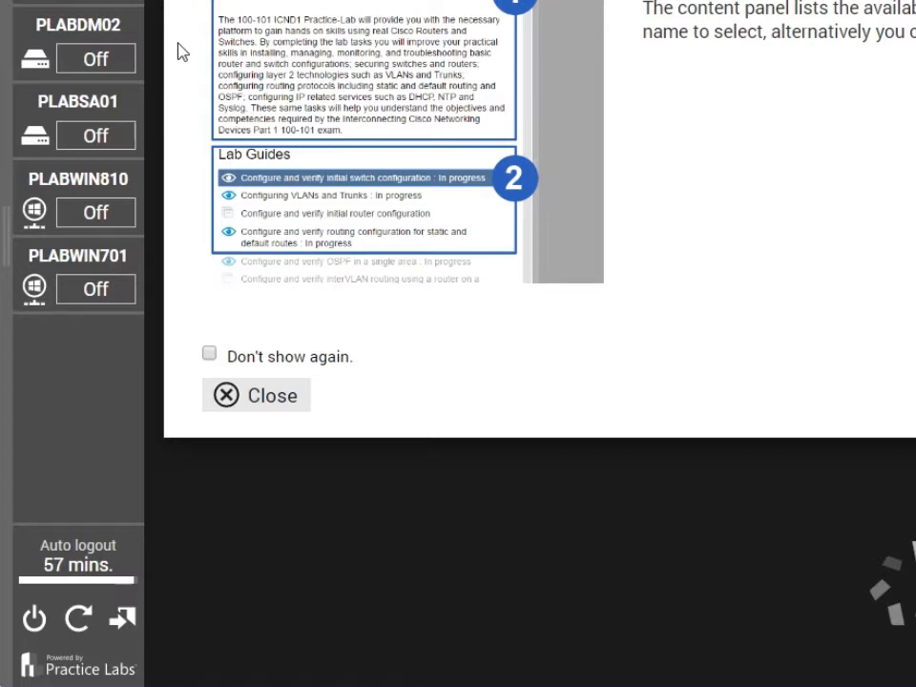
mouse_move(181, 399)
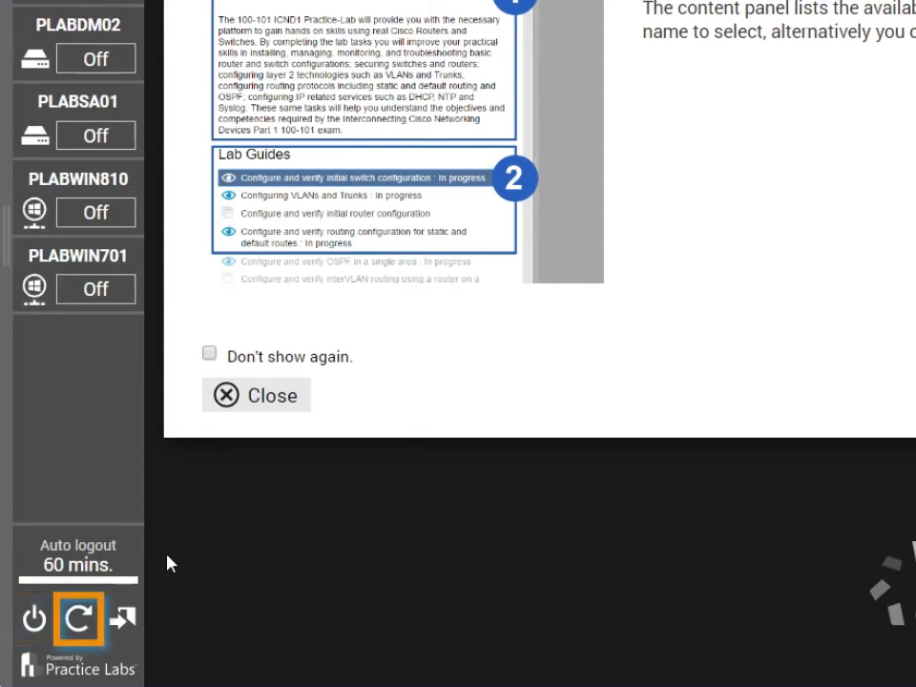
mouse_move(79, 619)
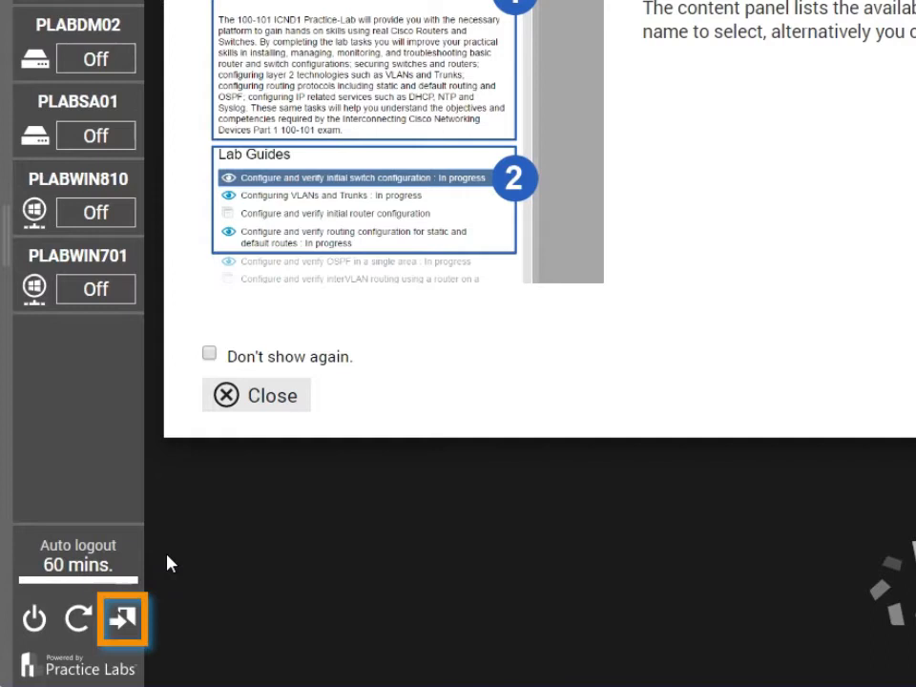
mouse_move(122, 618)
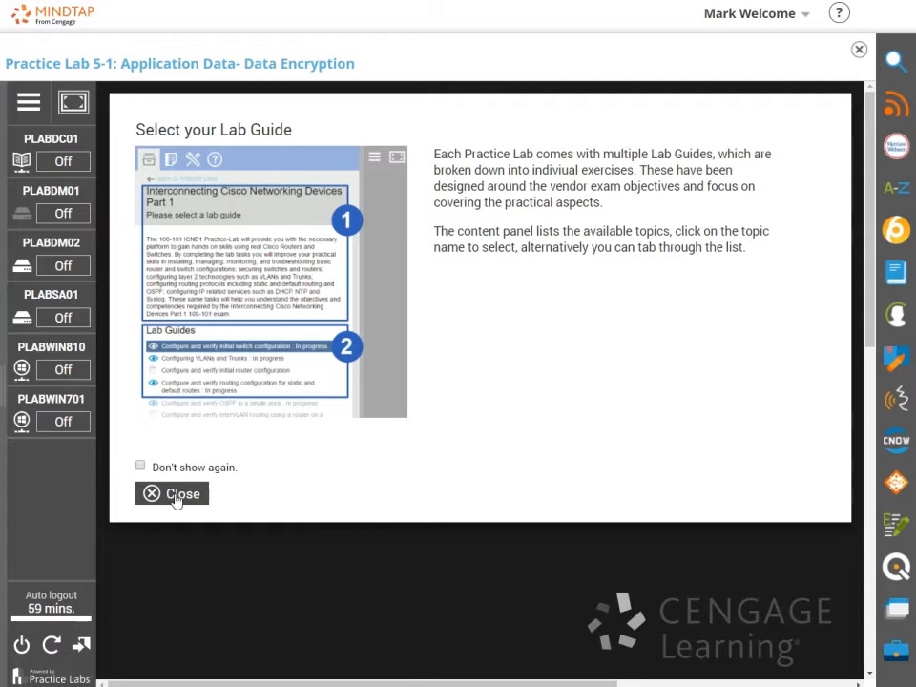
Close the Select your Lab Guide dialog and connect to PLABDM01's Server Manager dashboard.
click(172, 493)
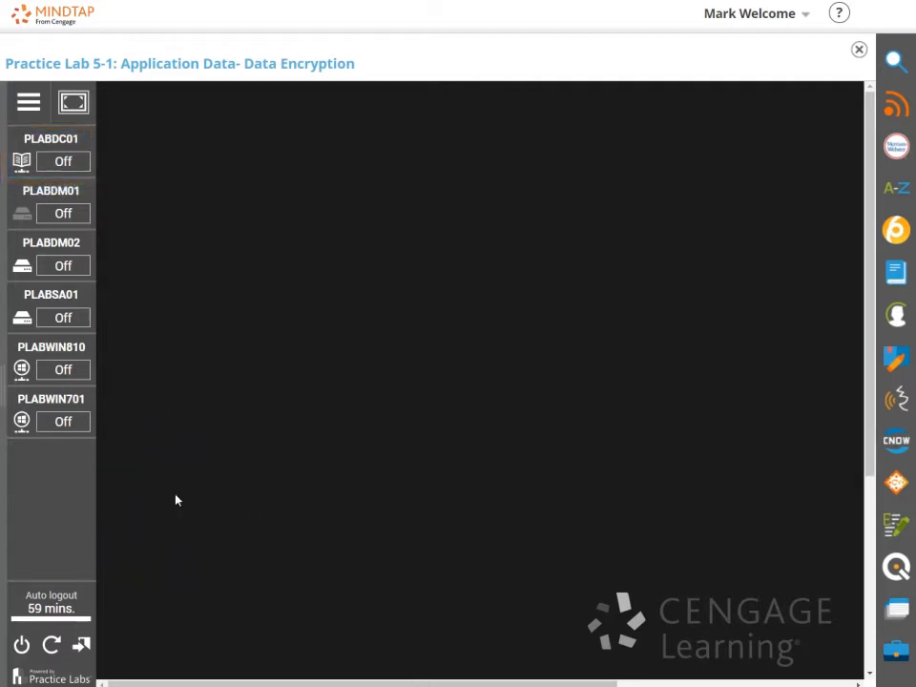
click(63, 213)
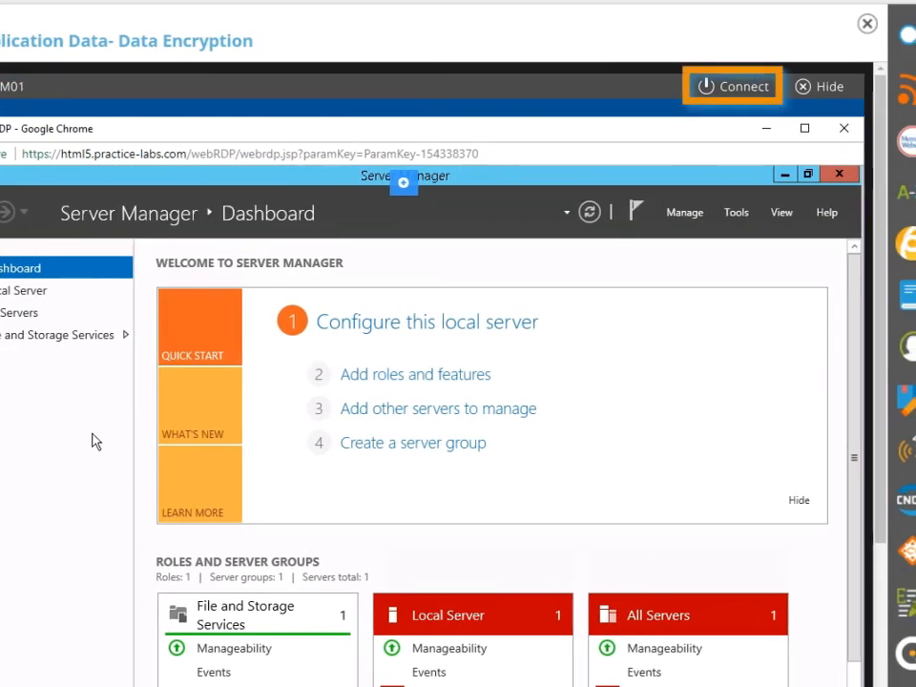
mouse_move(140, 450)
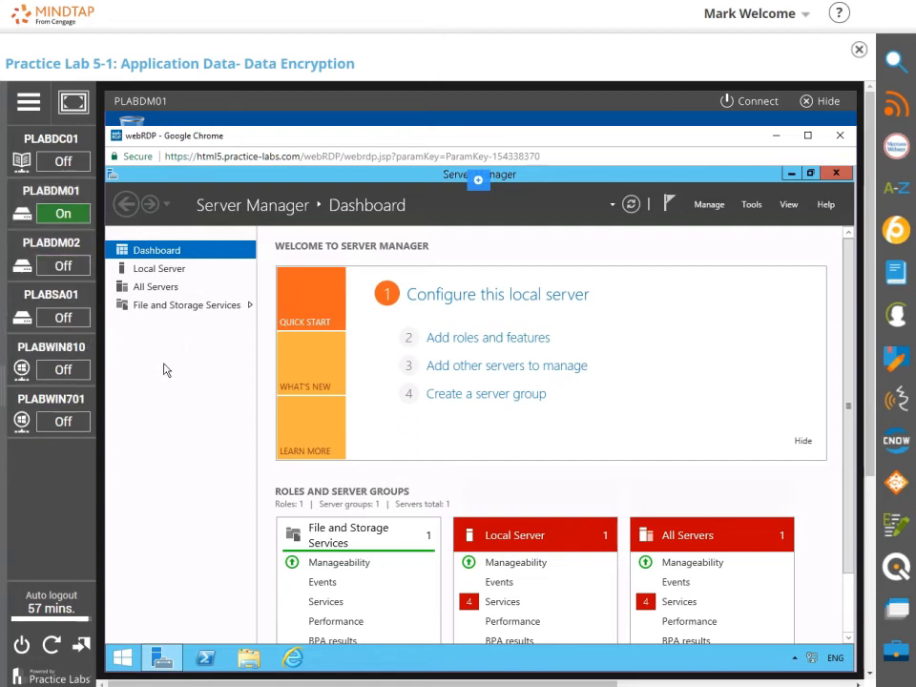
mouse_move(264, 399)
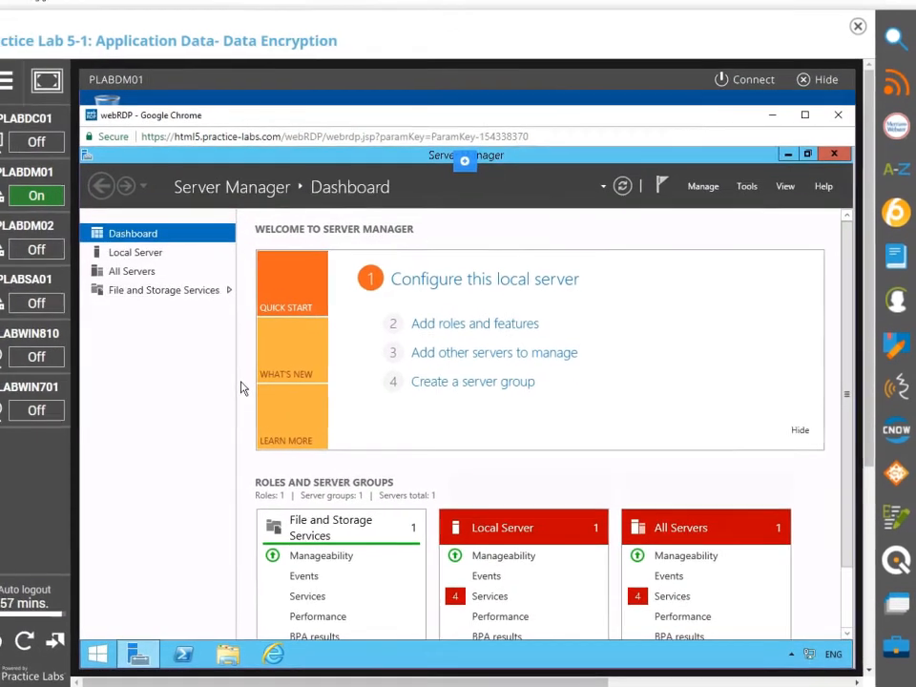
scroll(up, 3)
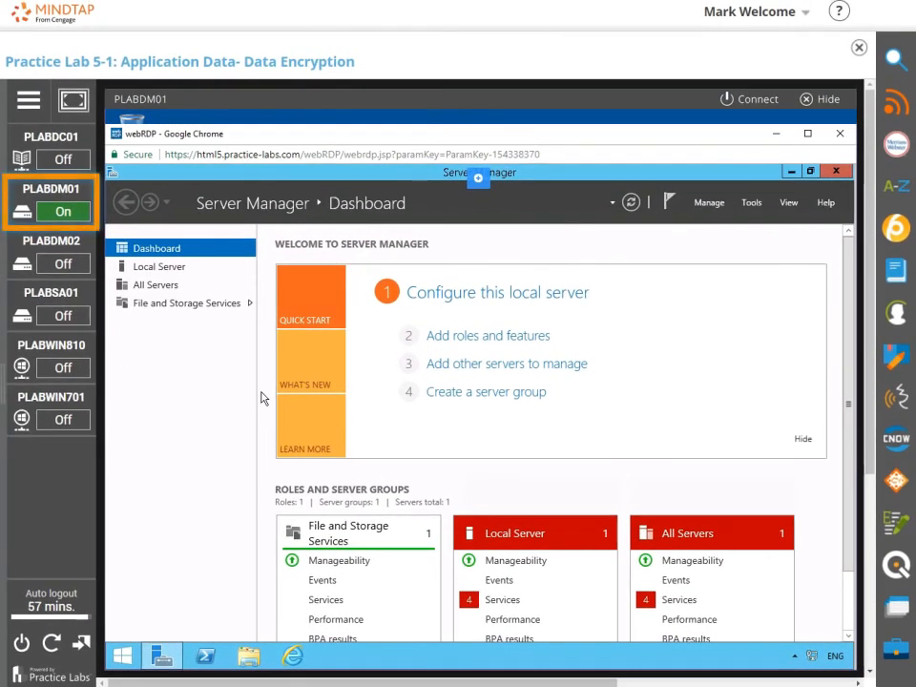
click(50, 251)
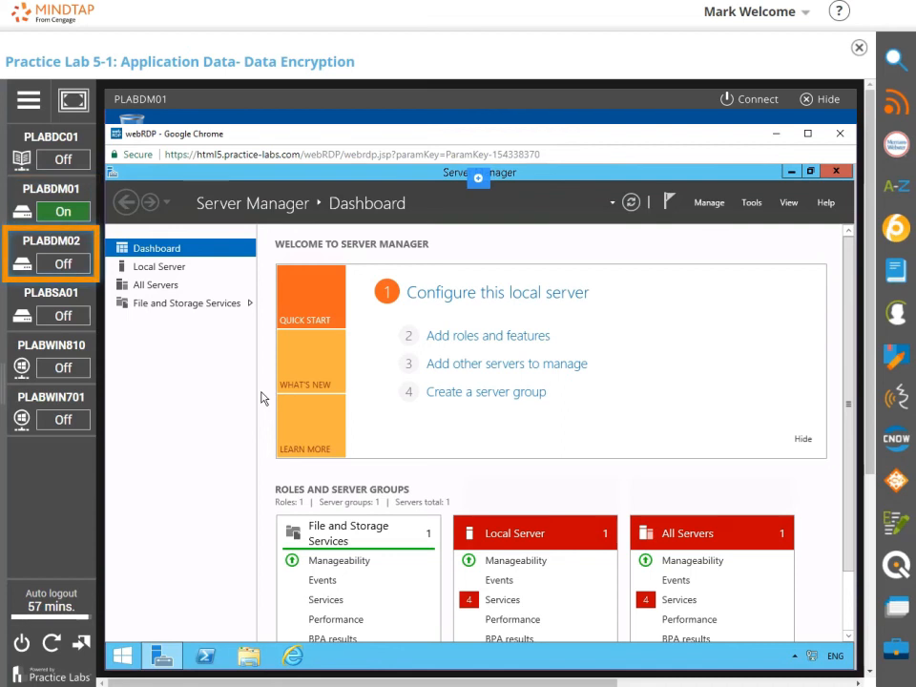
click(50, 303)
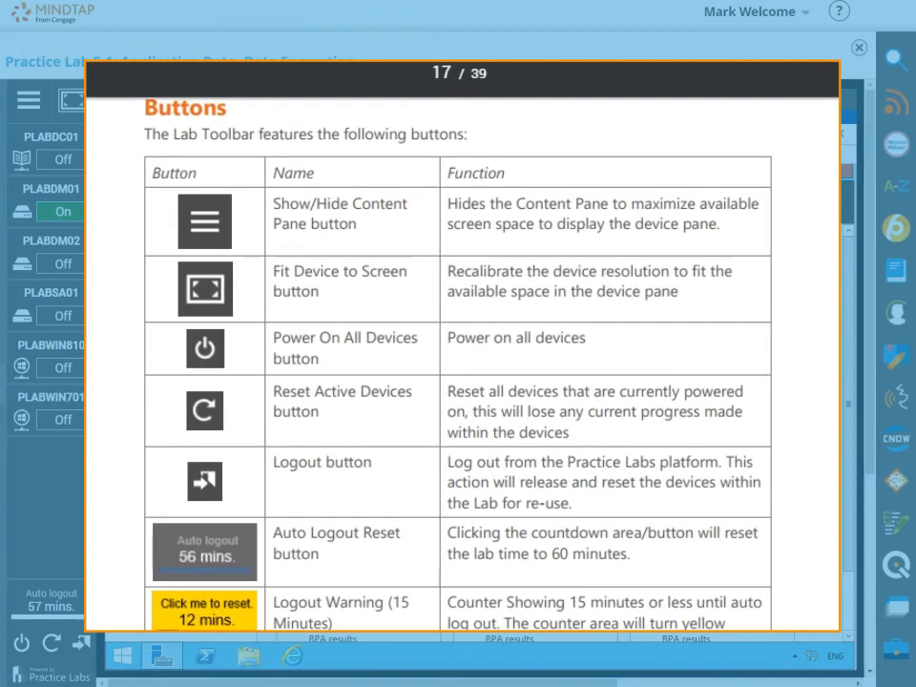
click(857, 46)
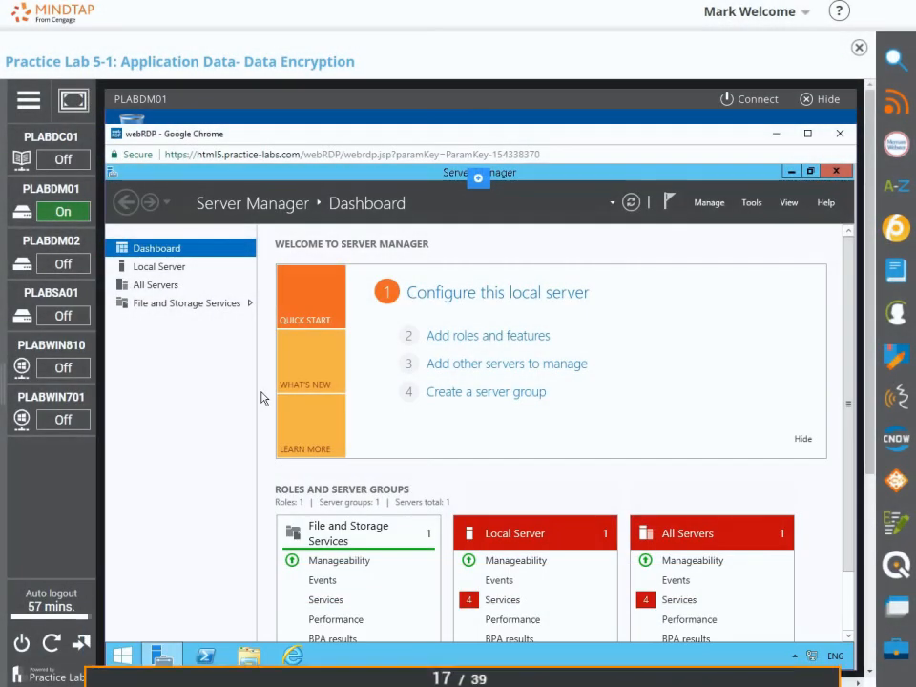